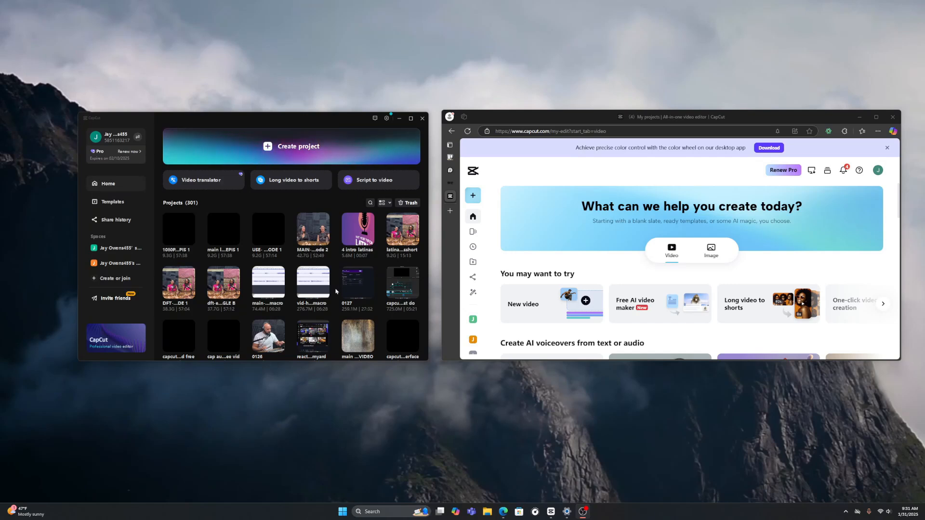
mouse_move(348, 231)
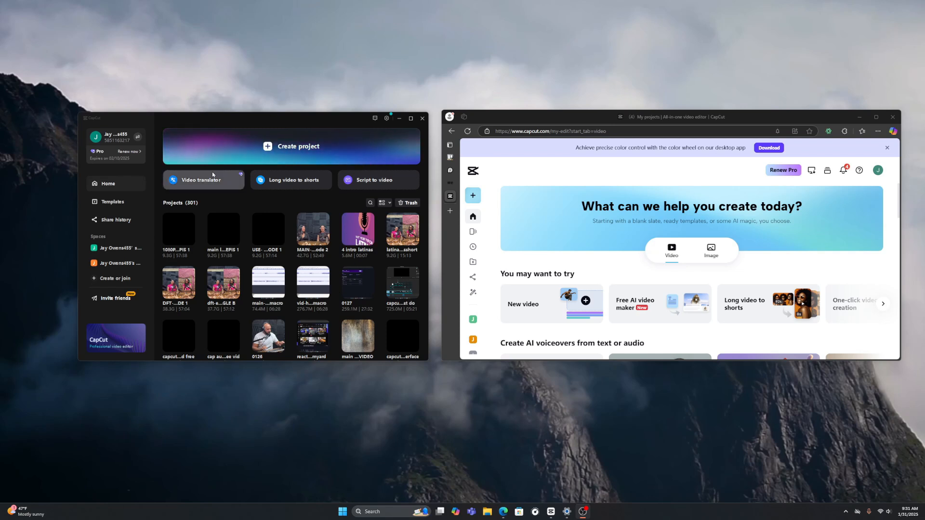
mouse_move(533, 201)
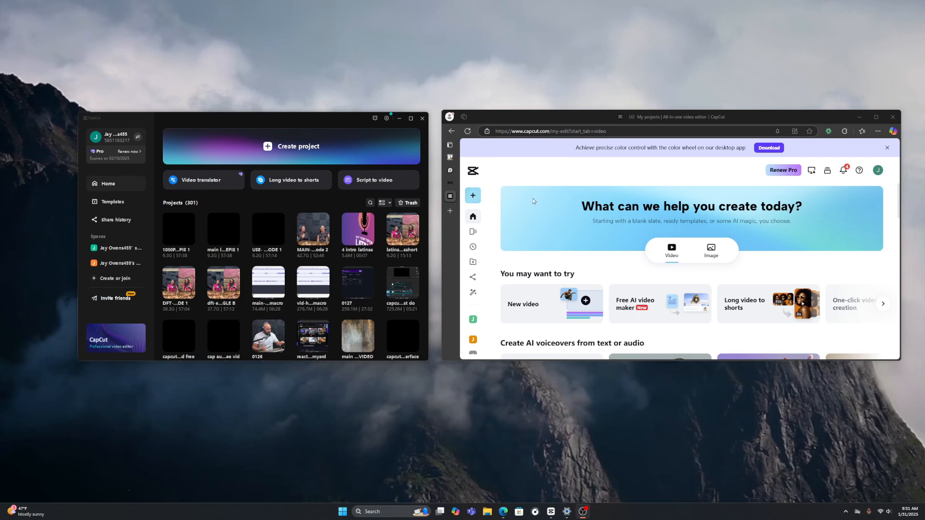
mouse_move(463, 163)
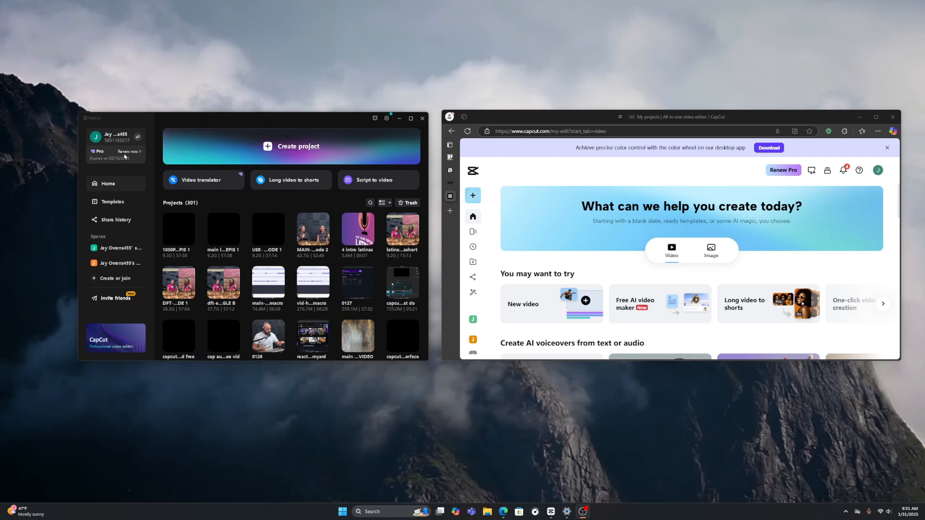
Step: View the desktop app's Pro renewal plans ($19.99 monthly, $179.99 yearly), then maximize the CapCut website
left_click(129, 152)
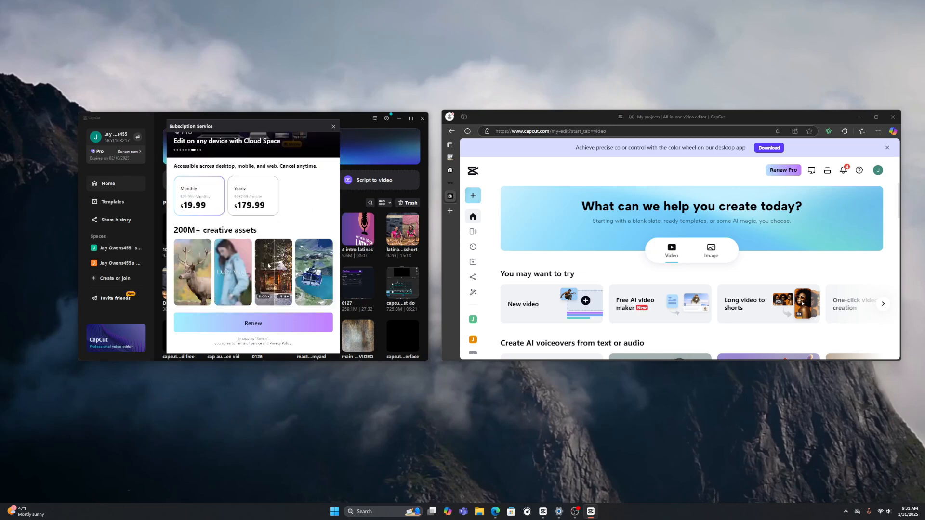
scroll("down", 3)
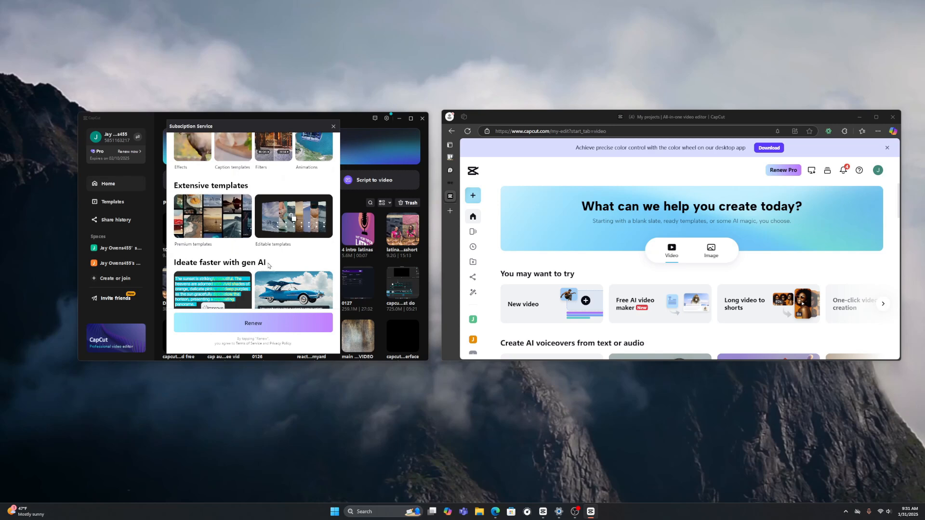
scroll("down", 3)
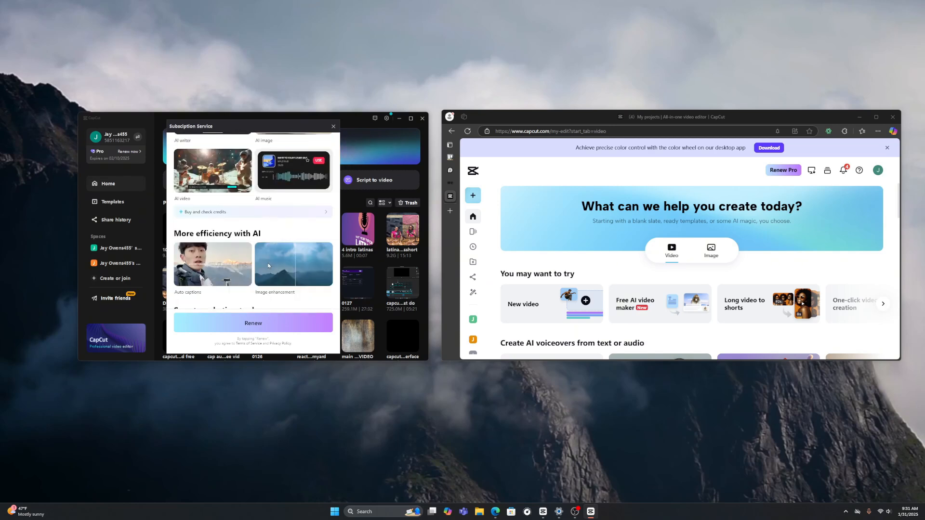
scroll("down", 3)
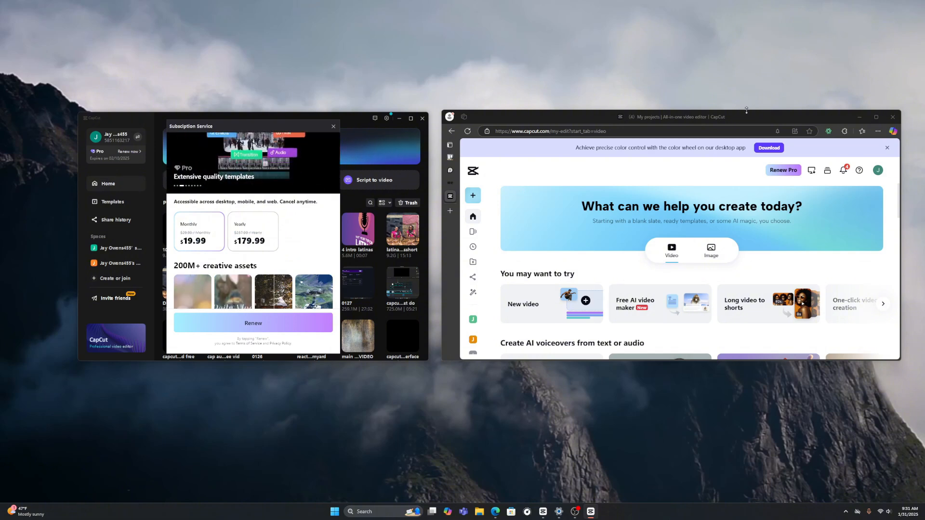
left_click(876, 118)
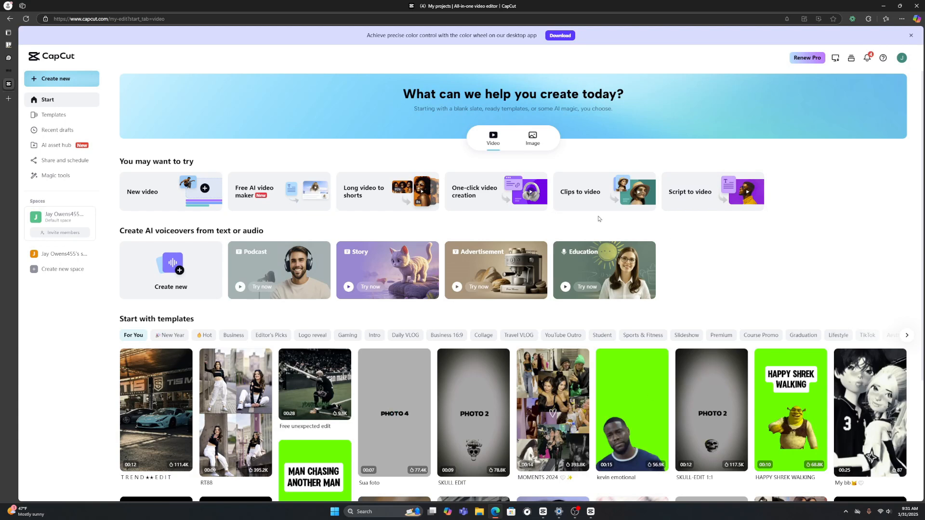
mouse_move(836, 128)
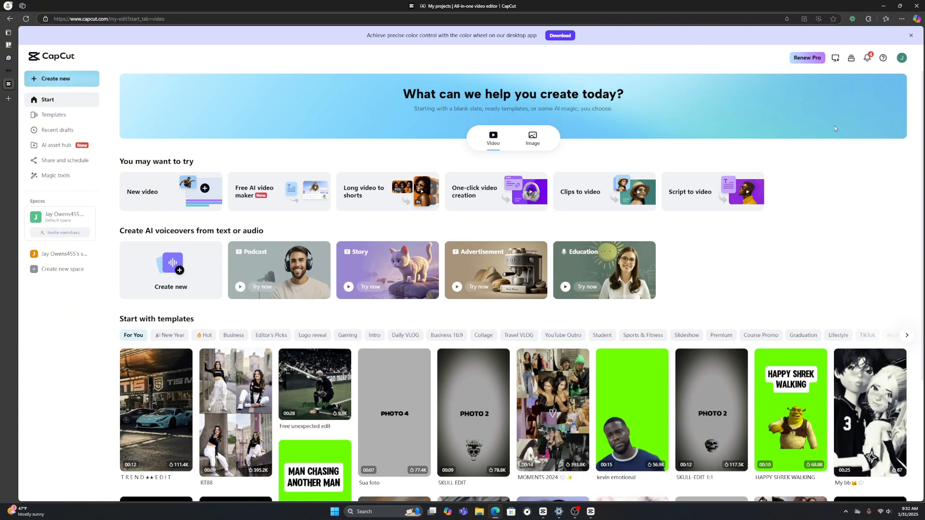
mouse_move(809, 61)
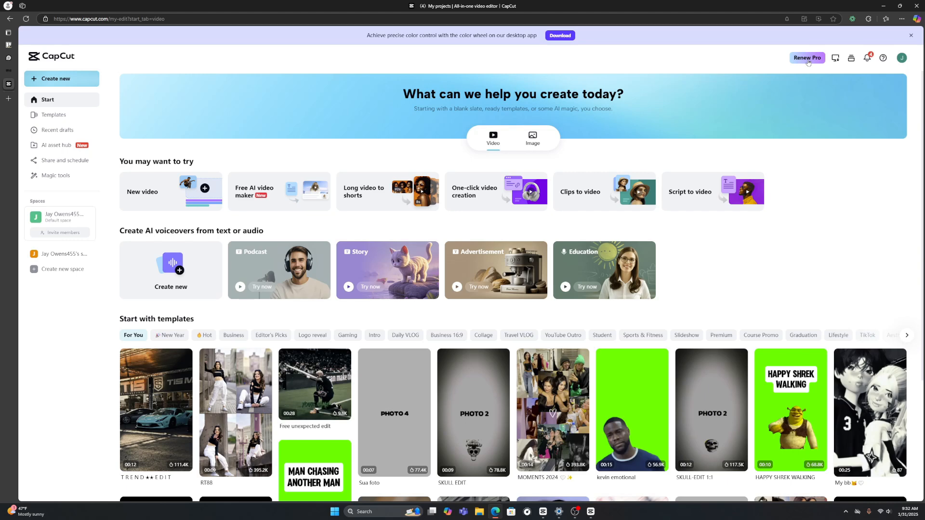
Step: Open CapCut web's Join Pro dialog showing $9.99 monthly and $89.99 yearly plans
left_click(807, 57)
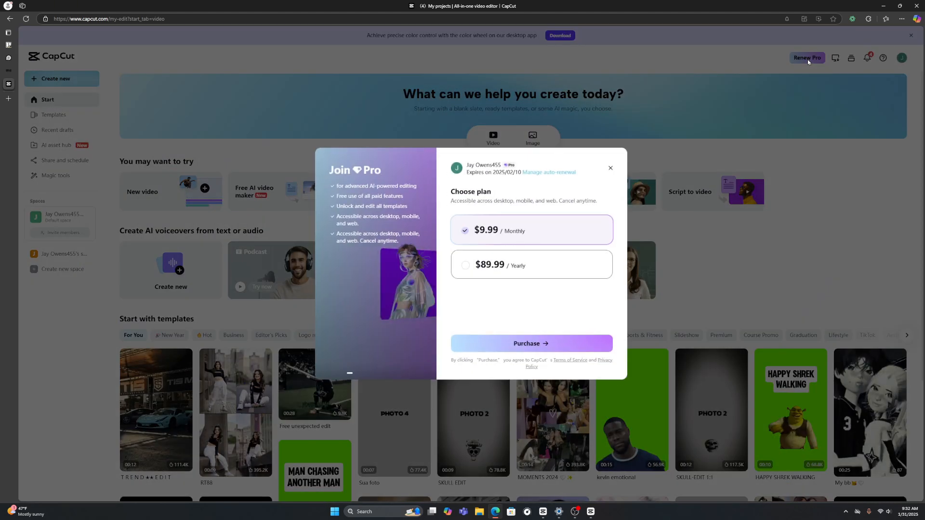